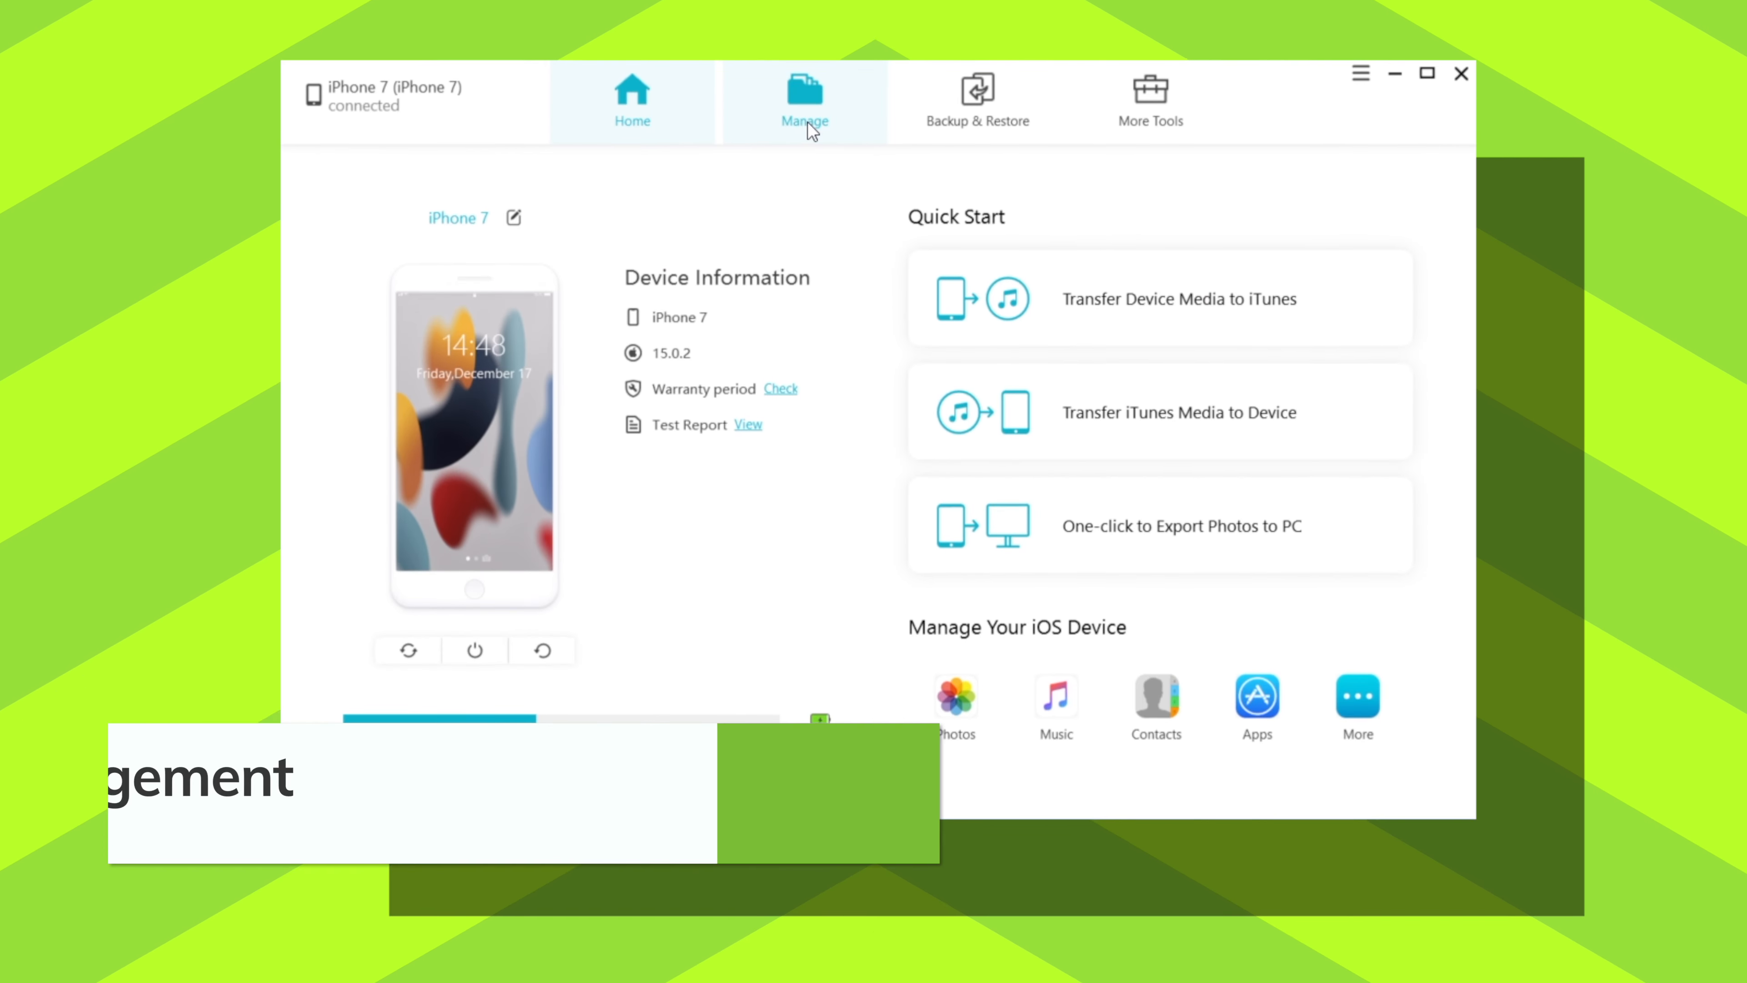
Step: Switch to Backup & Restore, listing all iPhone 7 data types checked
left_click(804, 100)
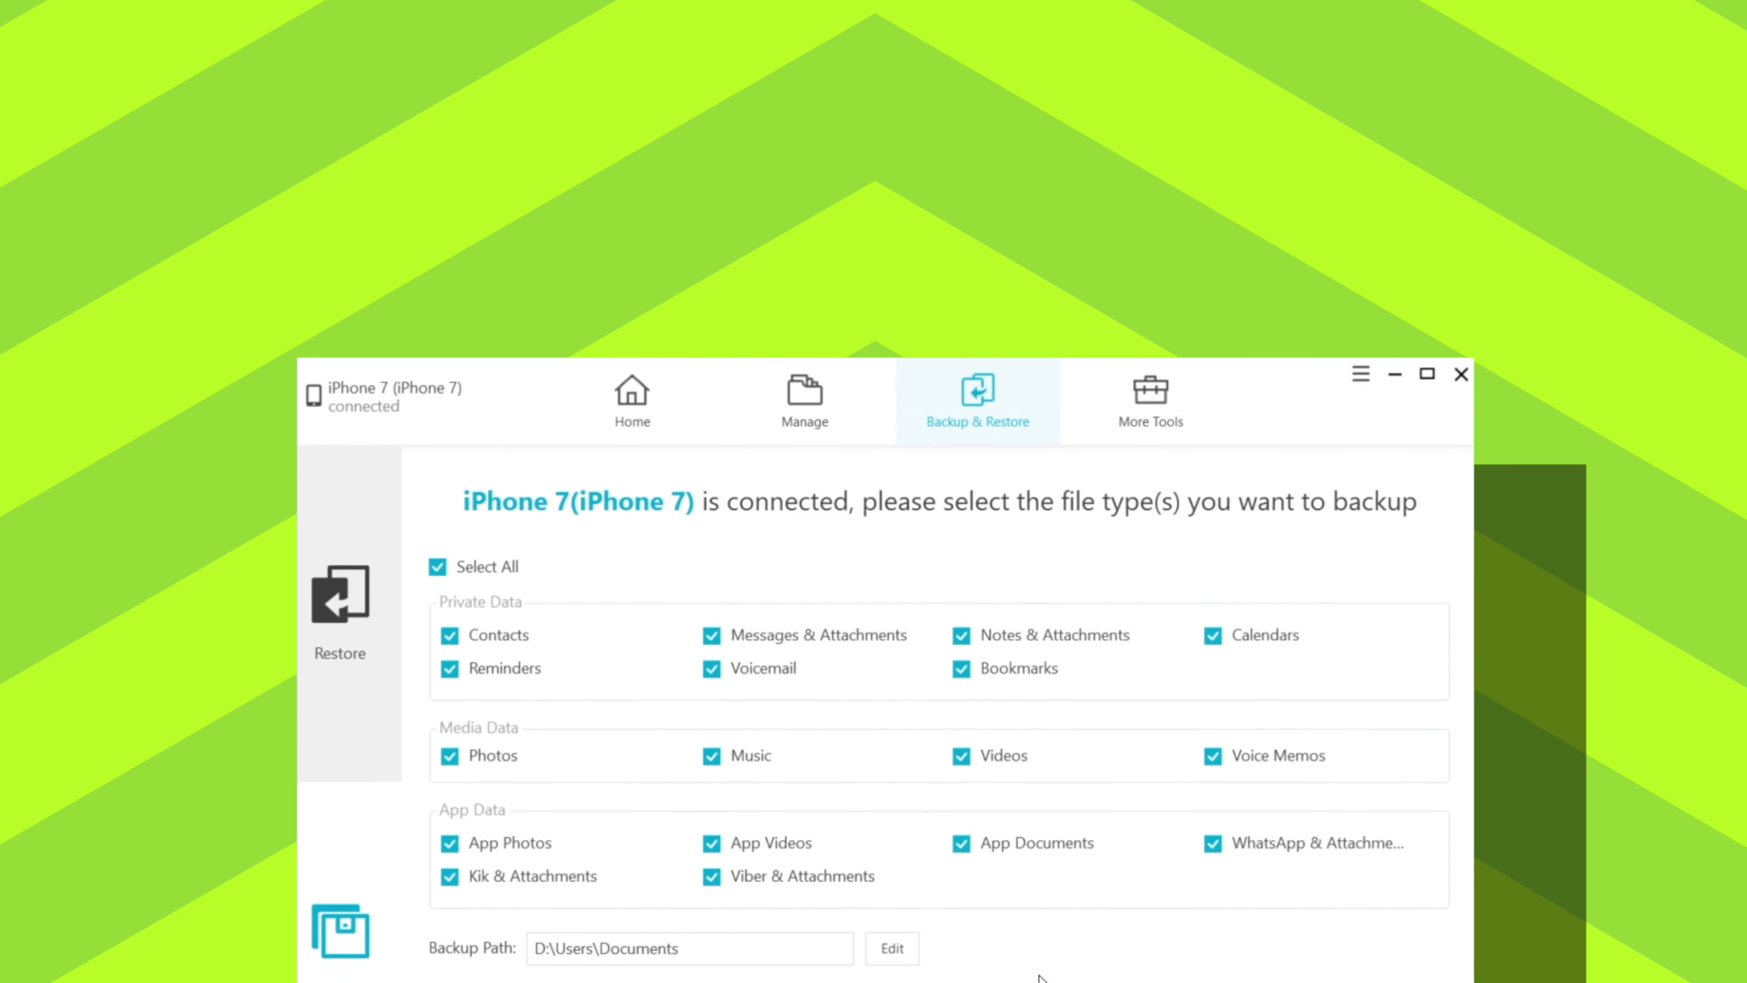
Step: Back up only the Contacts category from the iPhone 7
left_click(437, 566)
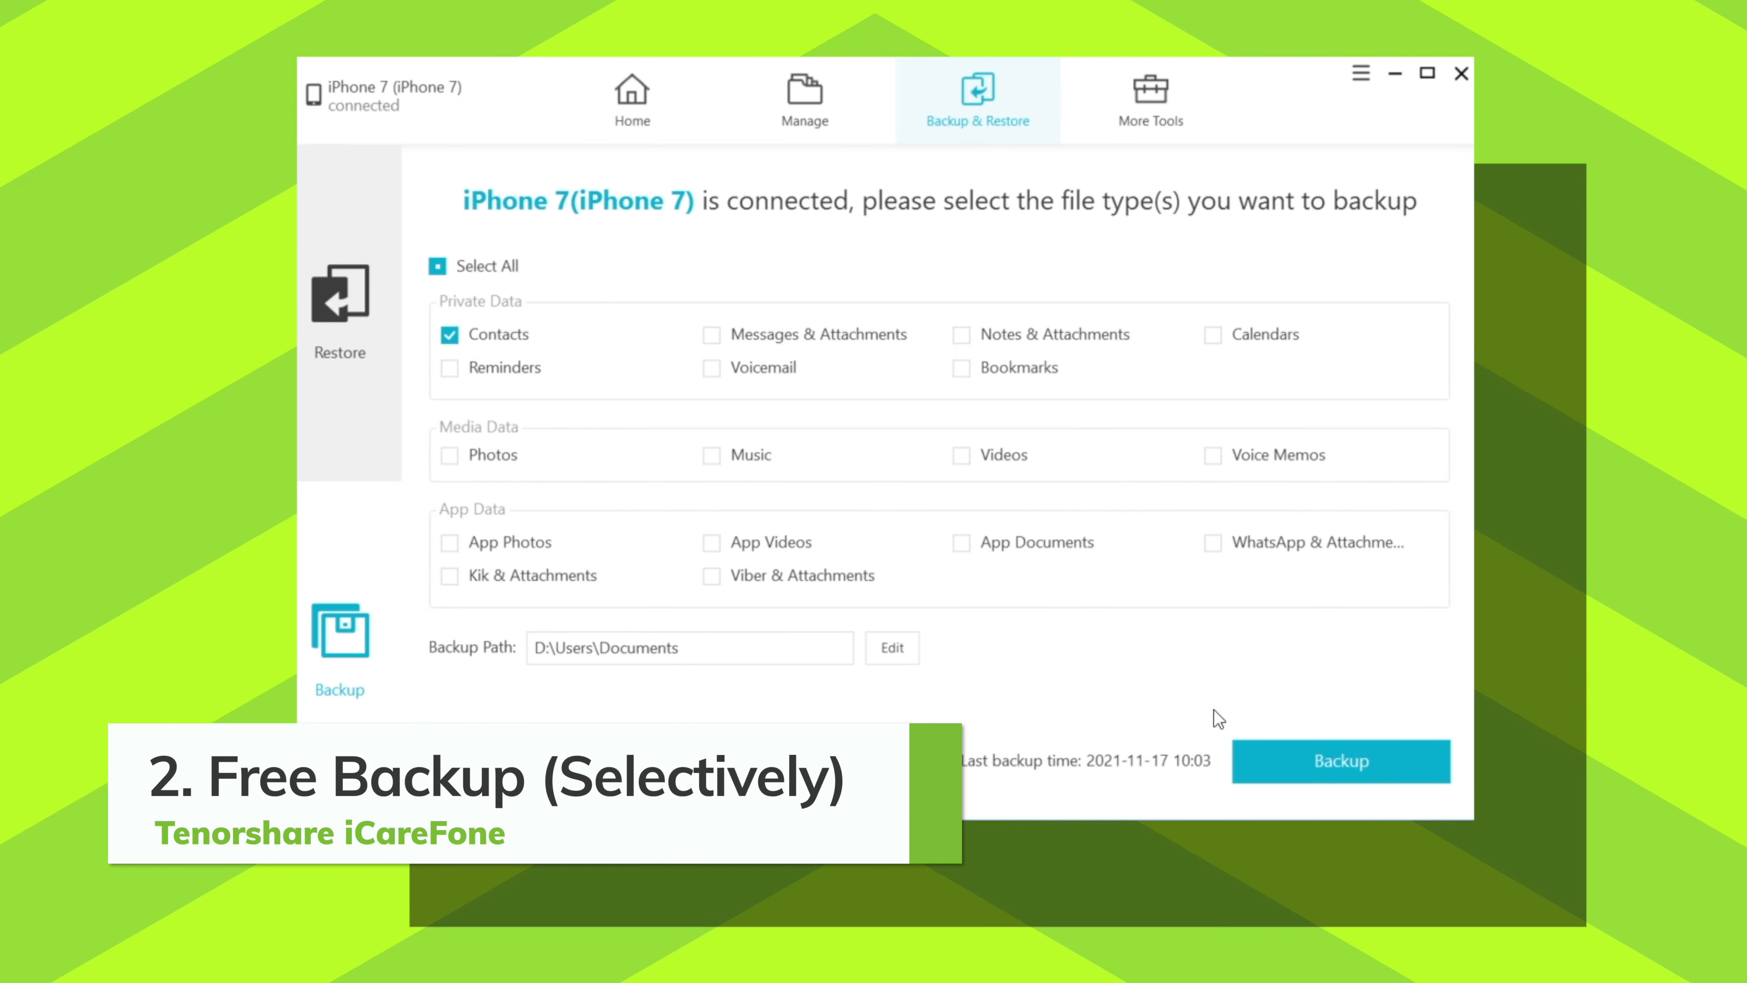
left_click(1340, 761)
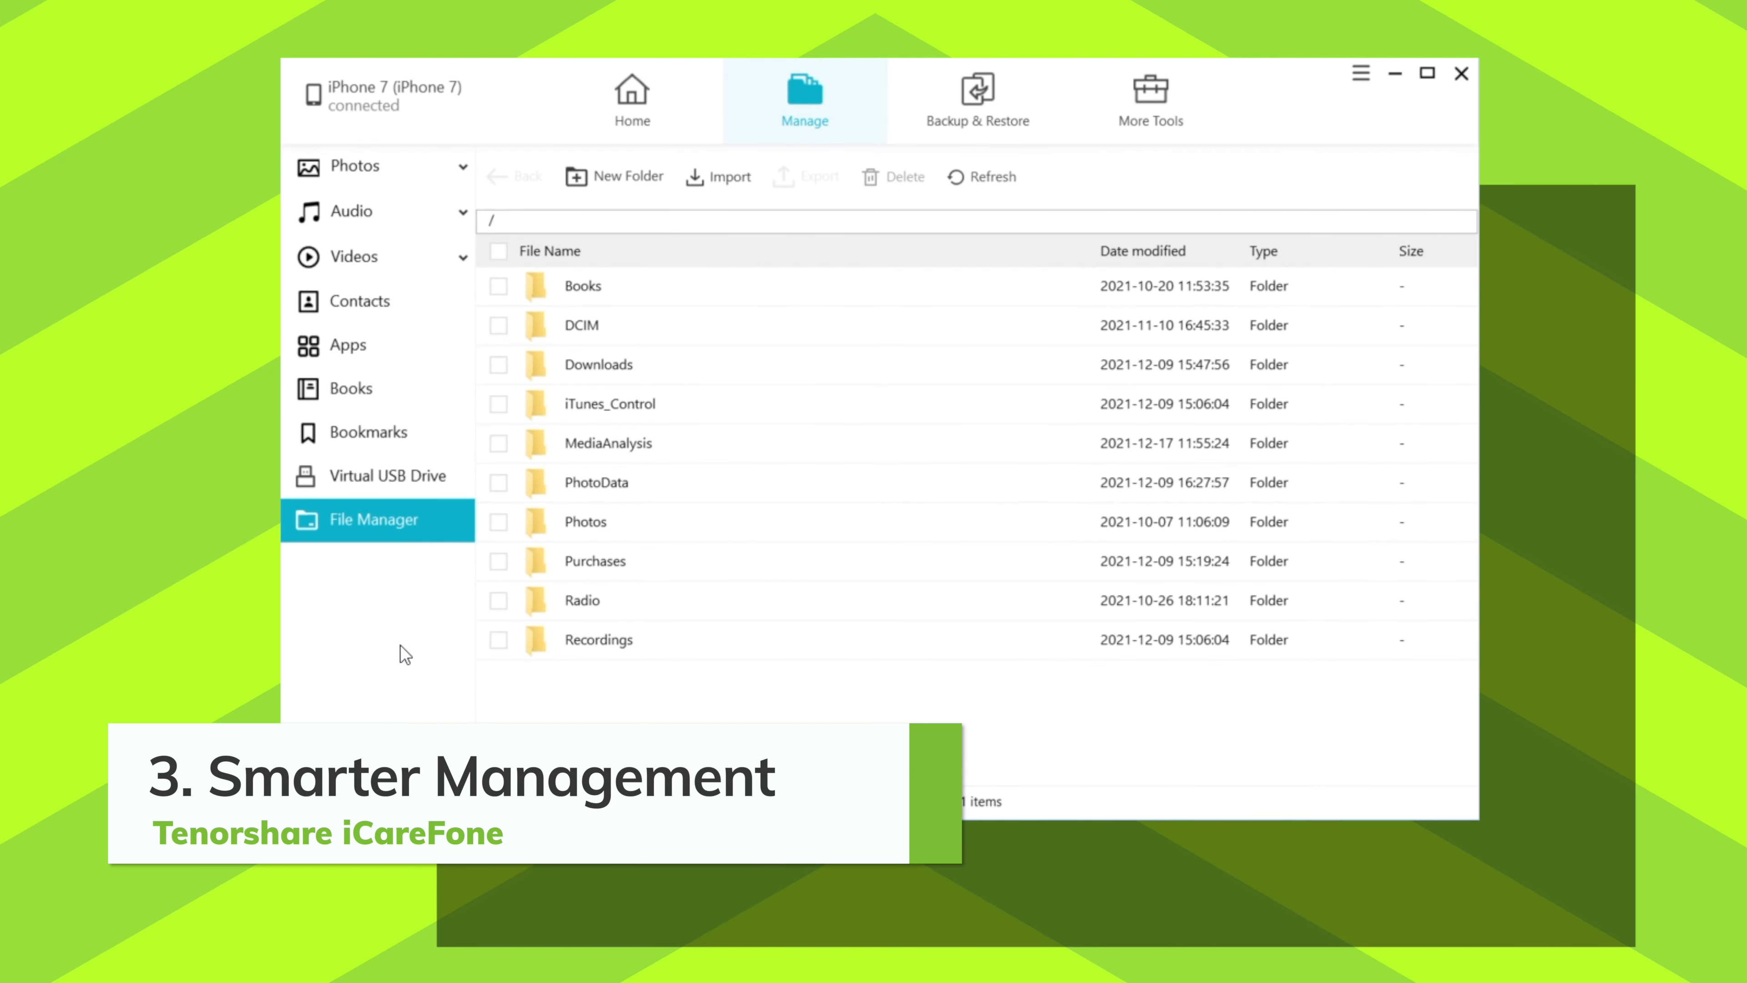
Step: Browse into DCIM/100APPLE with its two PNG images, then move to Virtual USB Drive storage
double_click(581, 324)
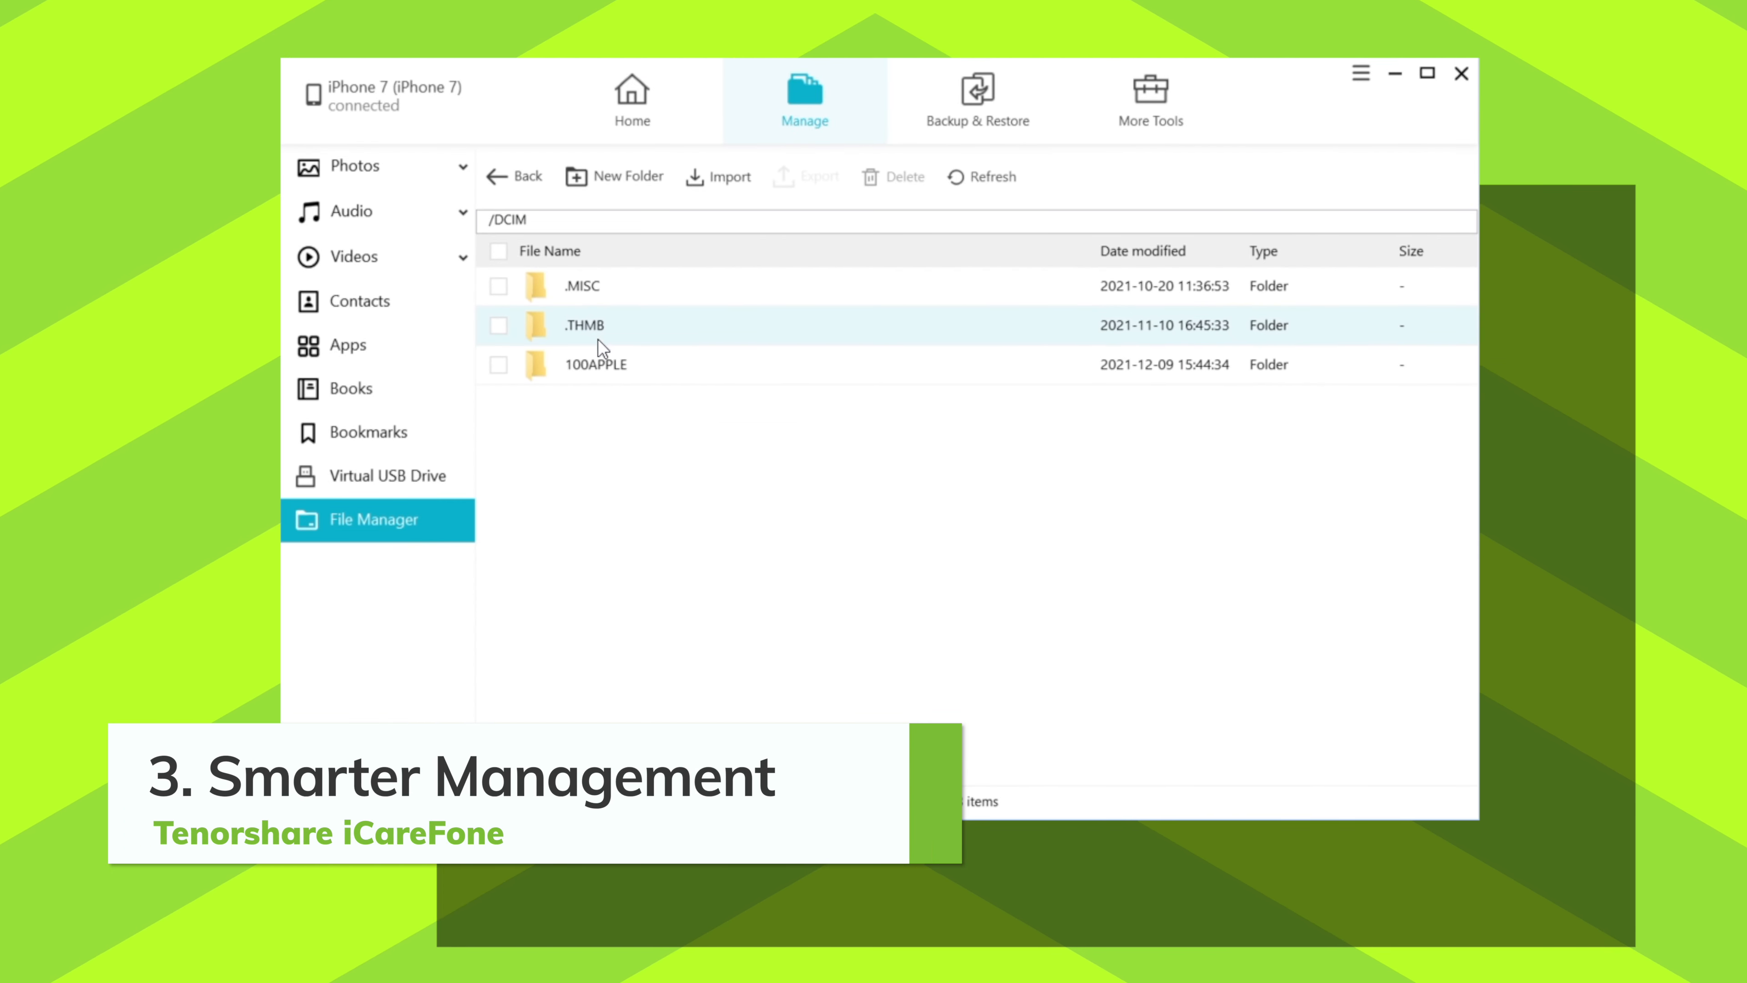
double_click(596, 363)
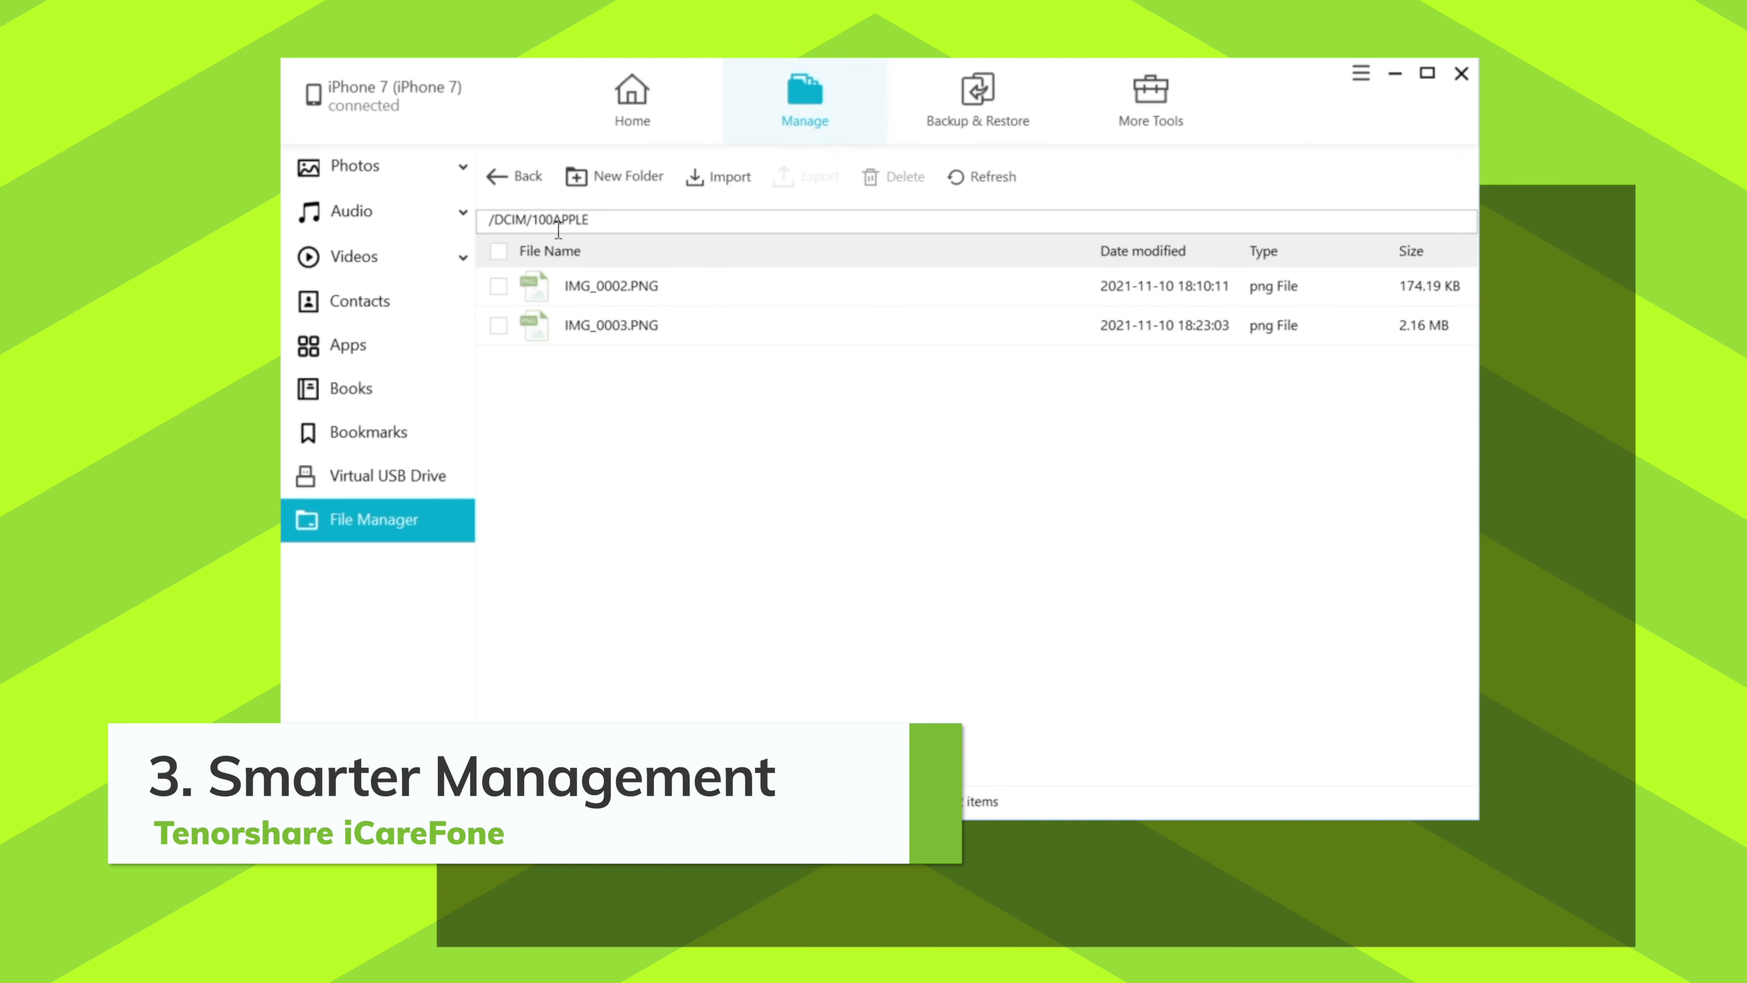
left_click(513, 176)
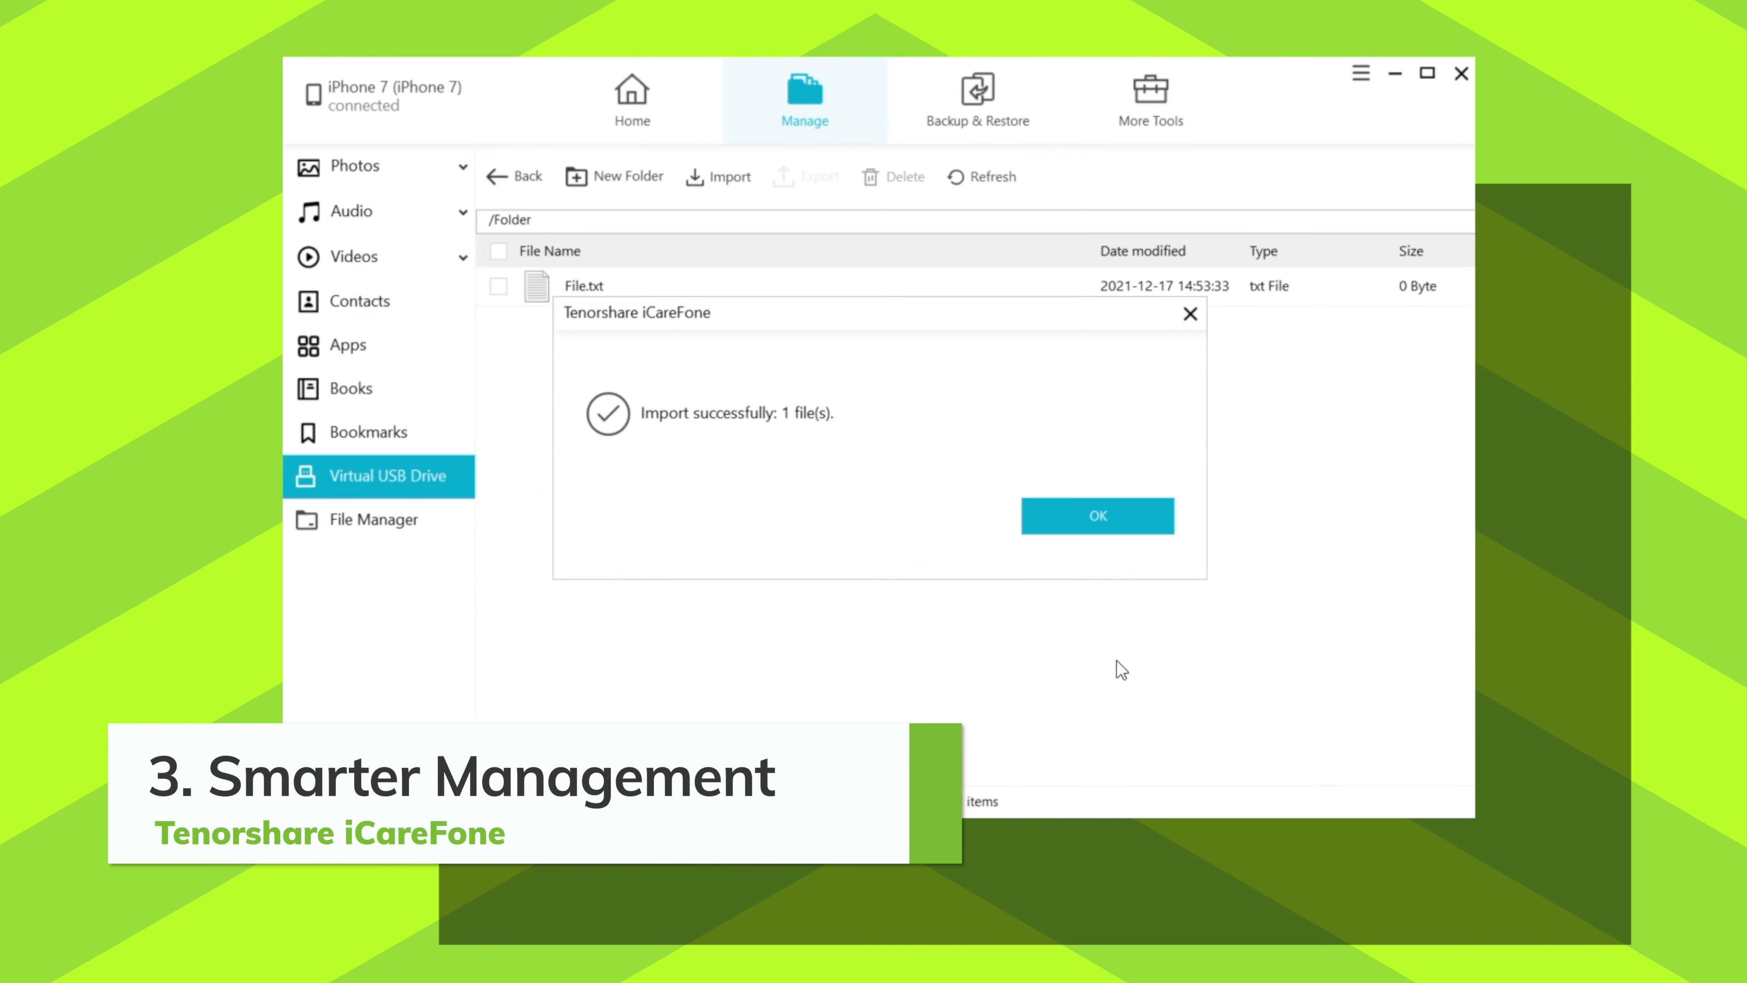
Step: Confirm the successful import of File.txt into Folder on the virtual USB drive
left_click(1096, 516)
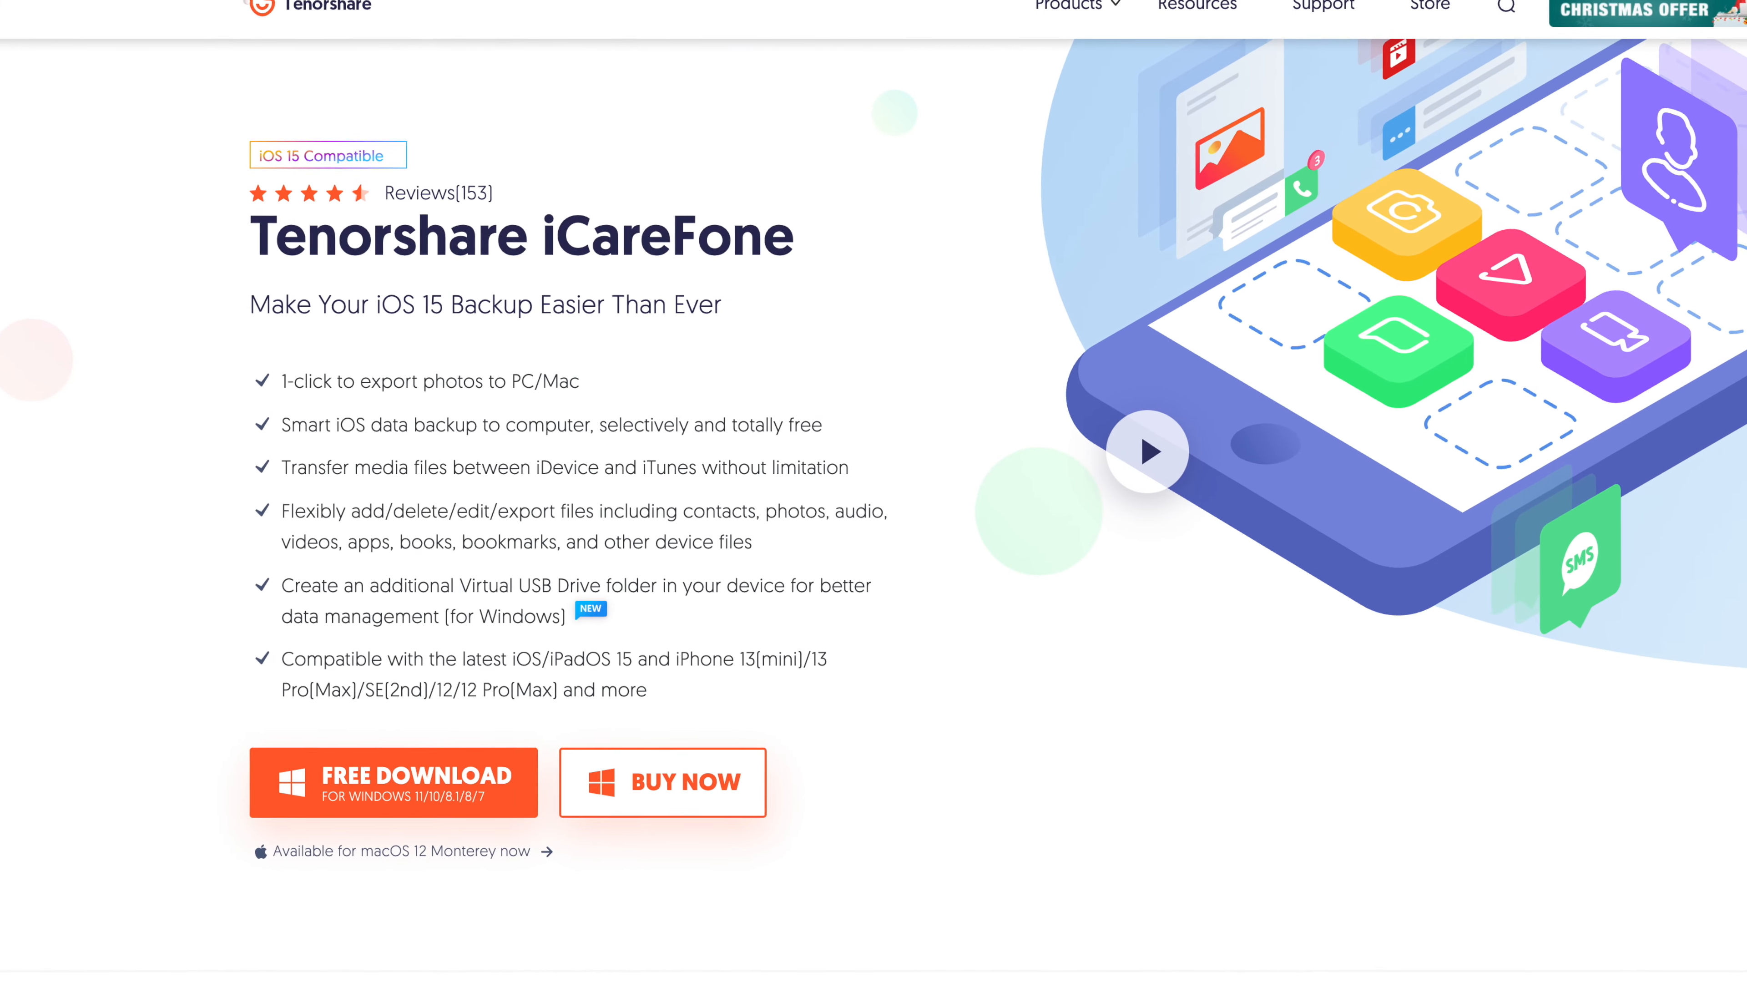
Step: Go to the iCareFone purchase page showing 1 Month, 1 Year and Lifetime prices
left_click(660, 781)
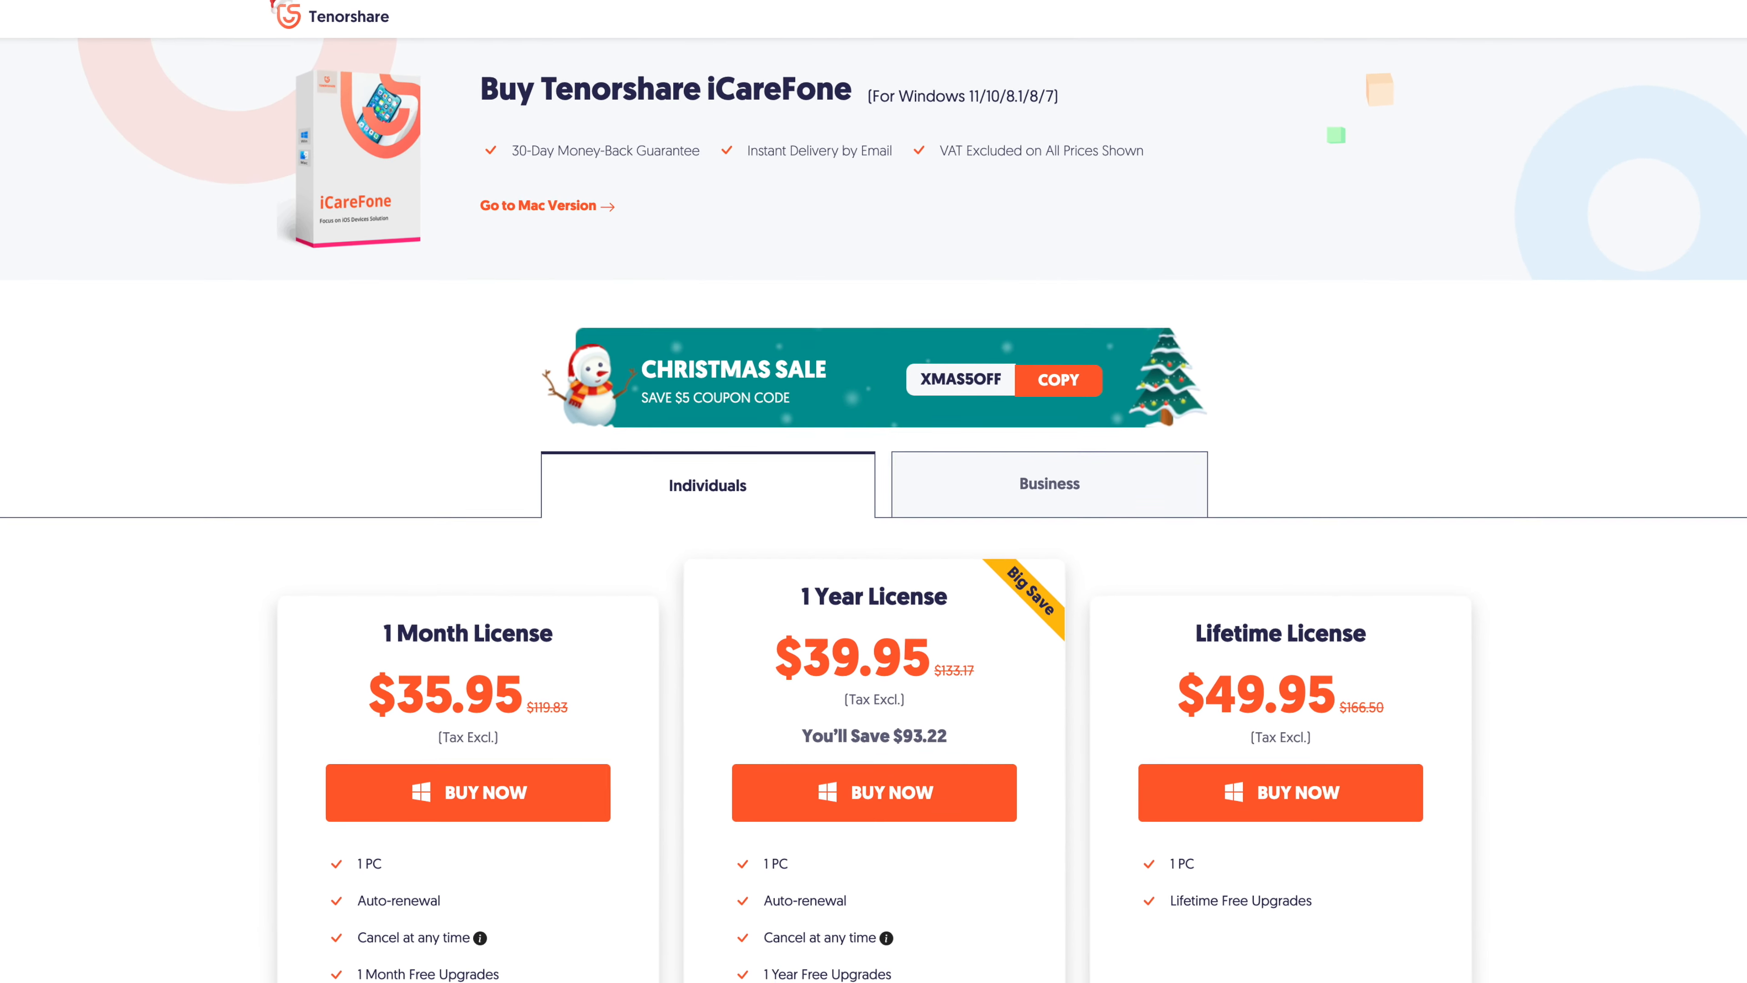